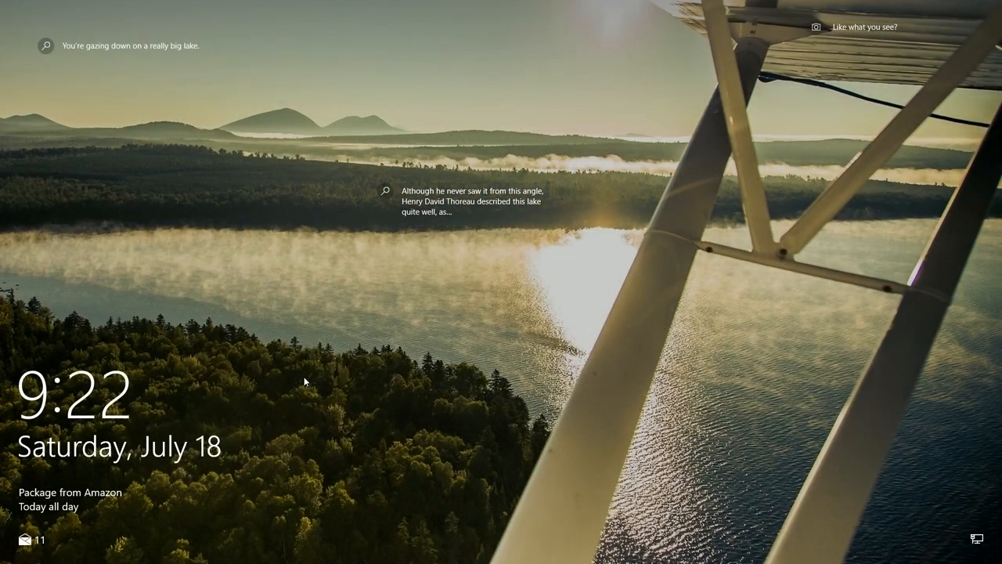
mouse_move(439, 338)
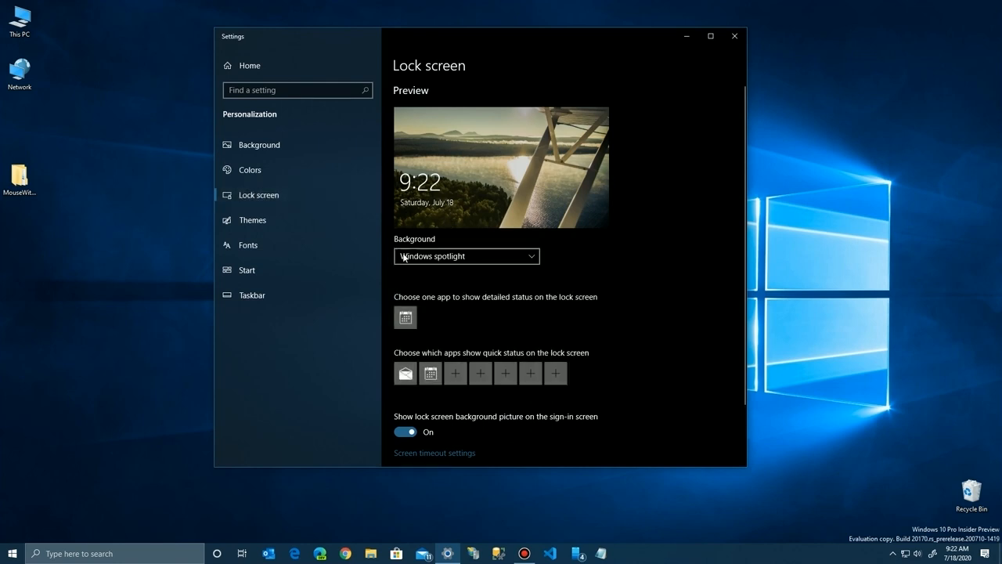
mouse_move(517, 257)
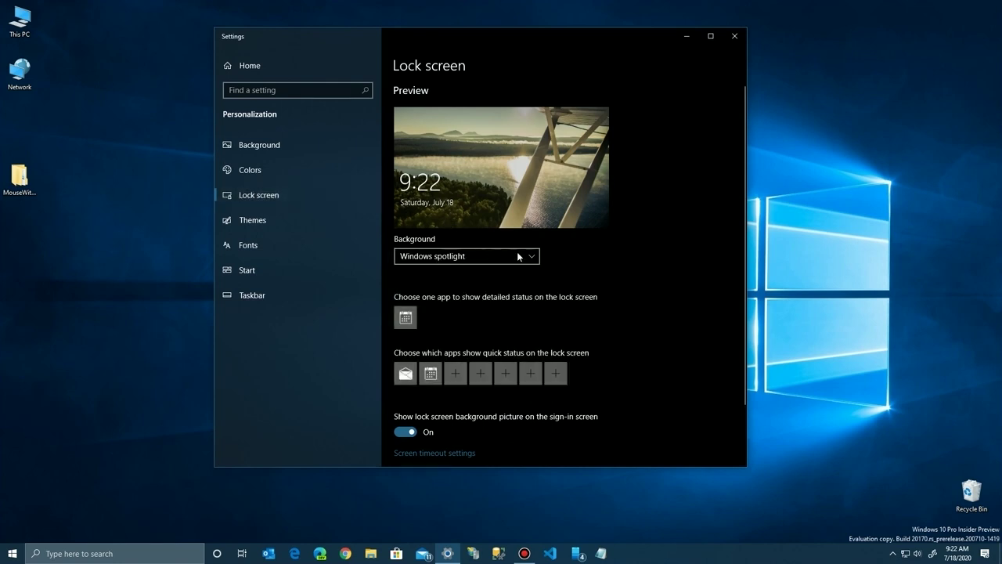
Step: Expand the lock screen Background dropdown to view the Windows spotlight, Picture and Slideshow options
left_click(466, 257)
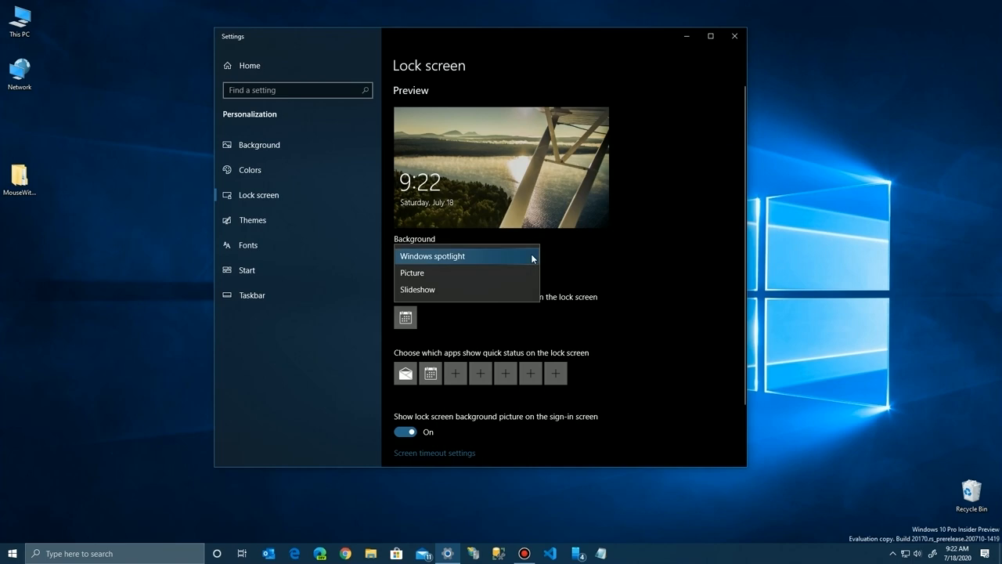
mouse_move(421, 274)
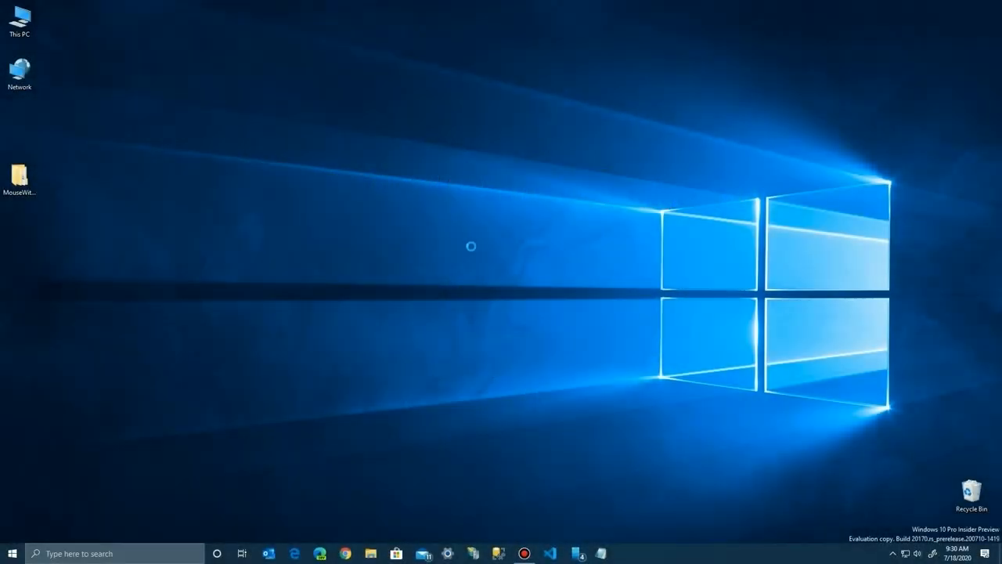
left_click(448, 554)
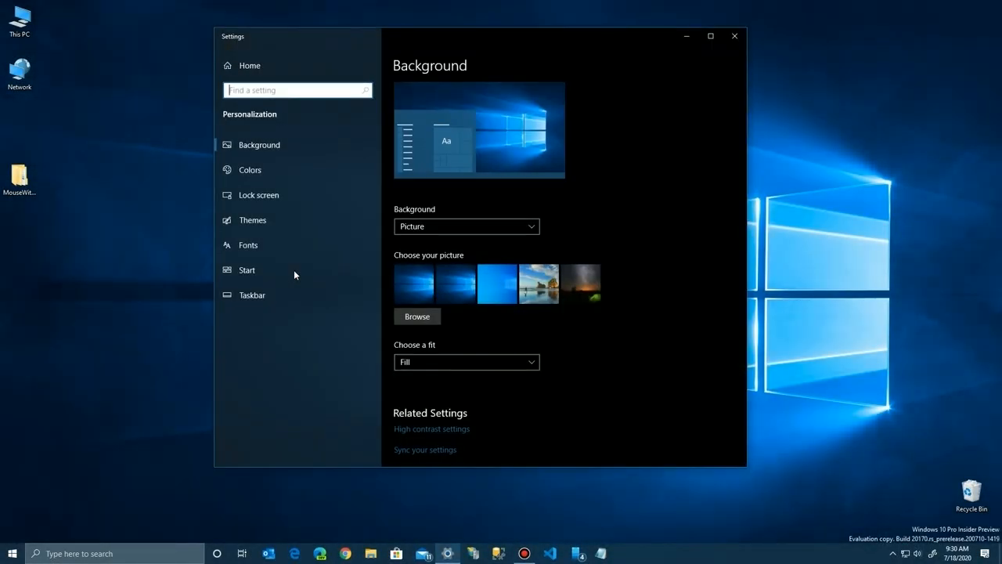
left_click(259, 194)
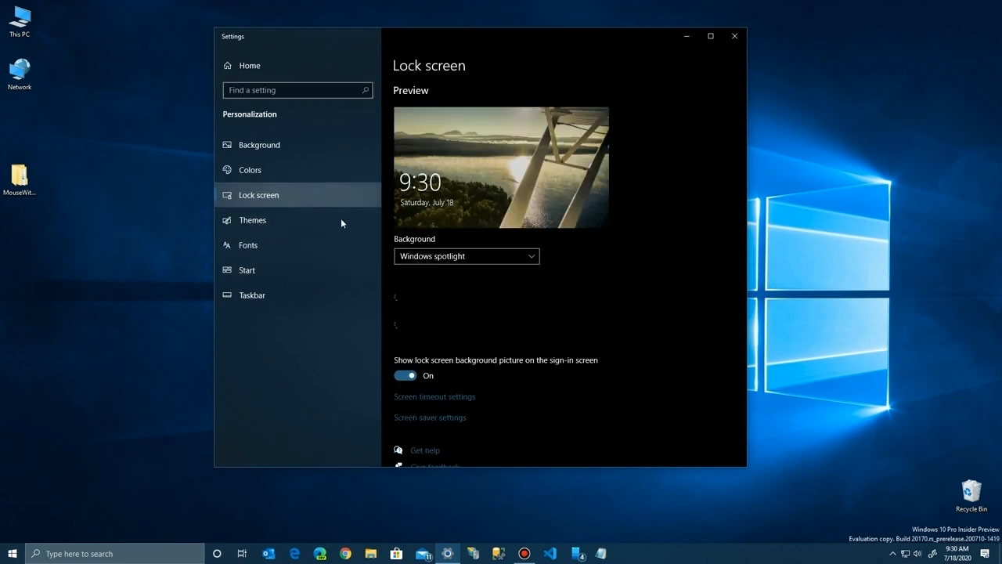
left_click(467, 257)
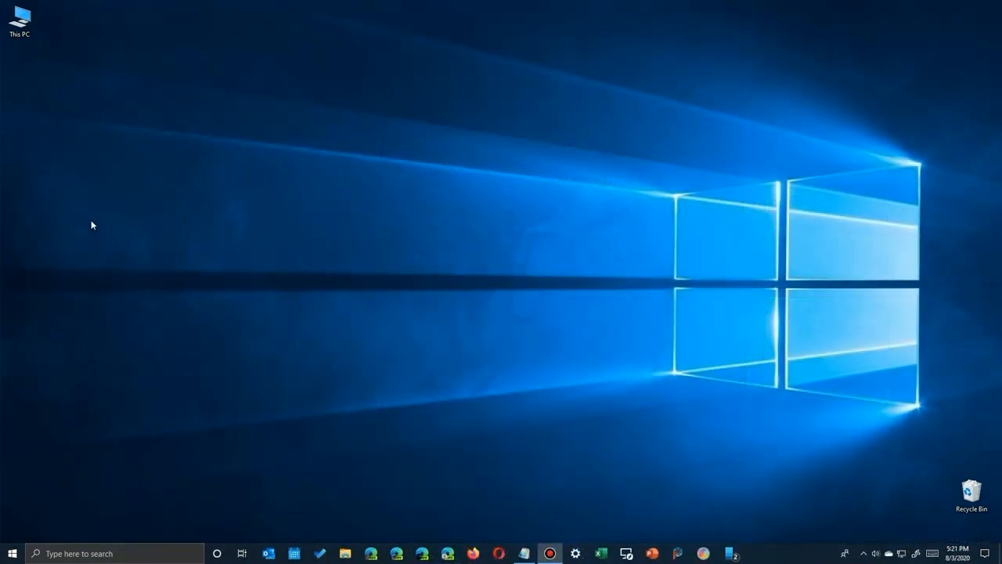
Step: Search for 'run' from the taskbar to launch the Run dialog
left_click(112, 553)
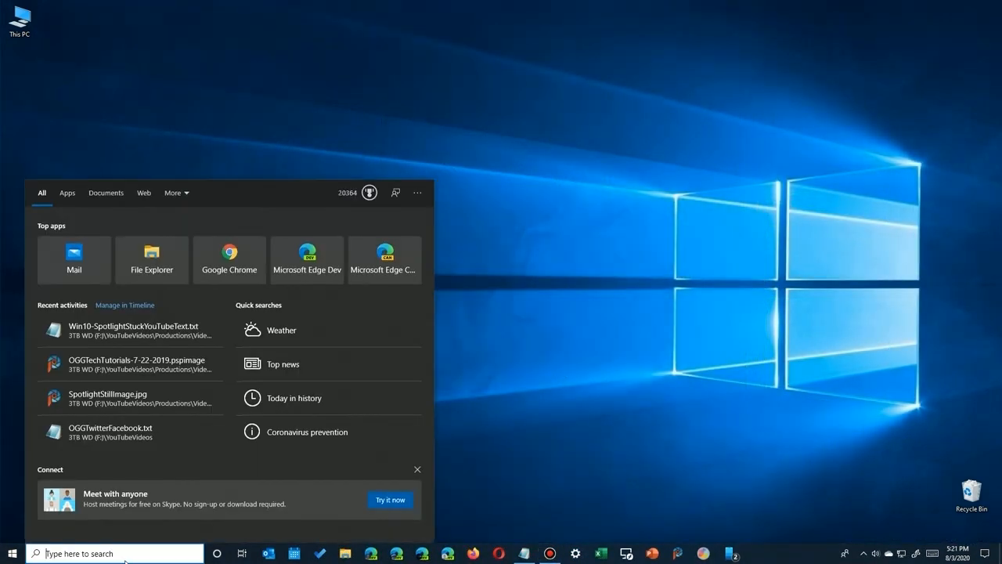
type("run")
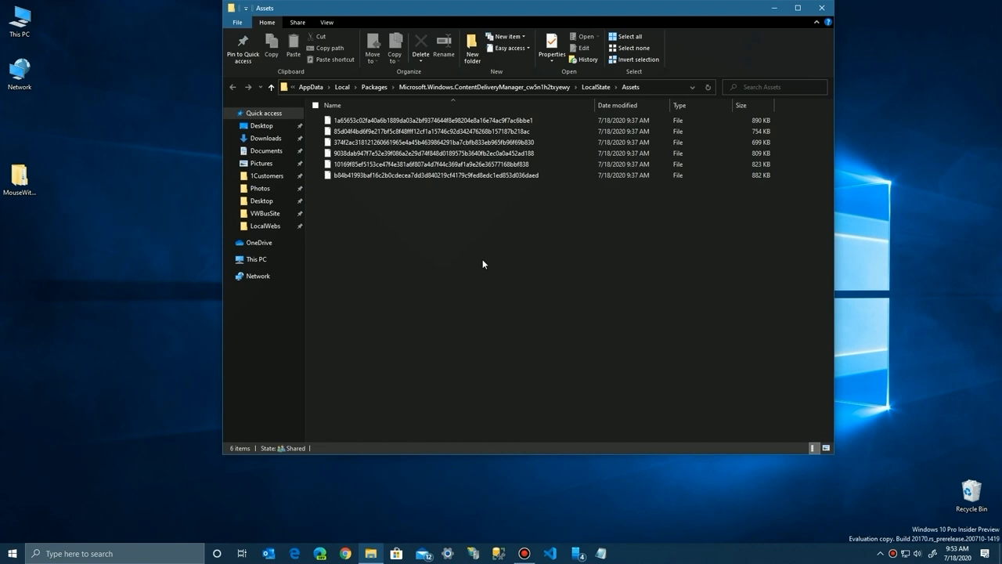
Step: Open the ContentDeliveryManager Settings folder in a second Explorer window and move it below the Assets window
key("Win+r")
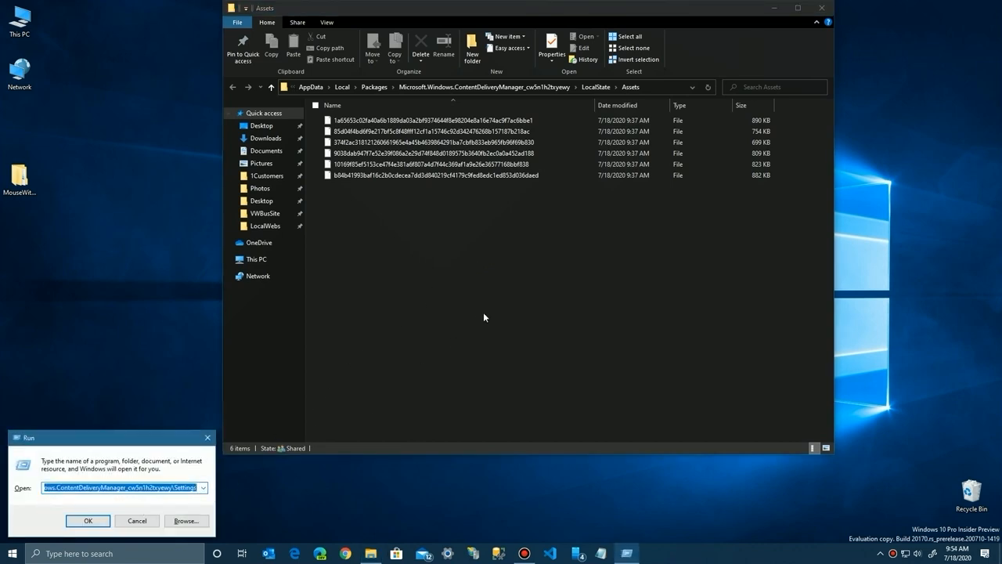
left_click(87, 520)
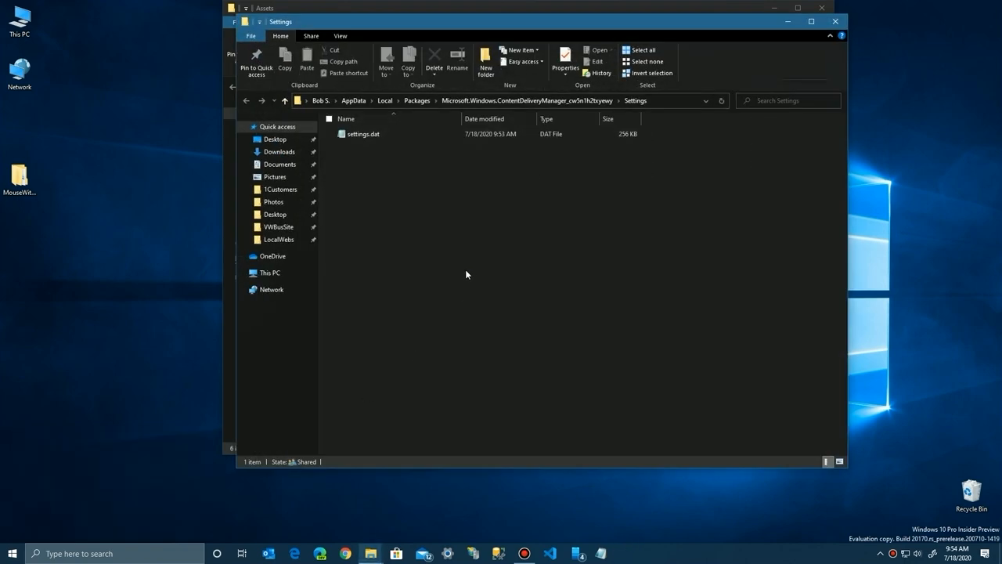
mouse_move(546, 28)
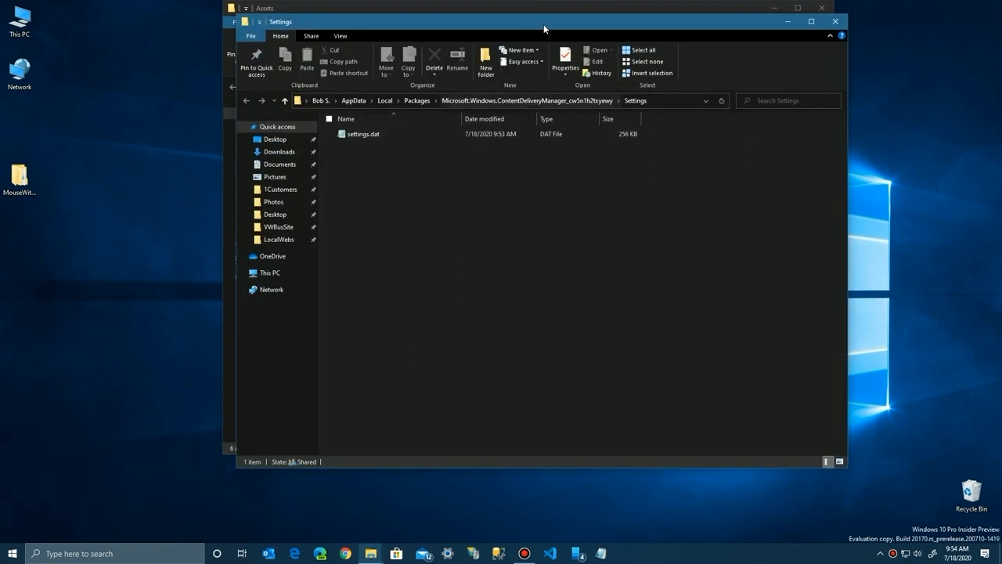
left_click_drag(544, 22, 645, 238)
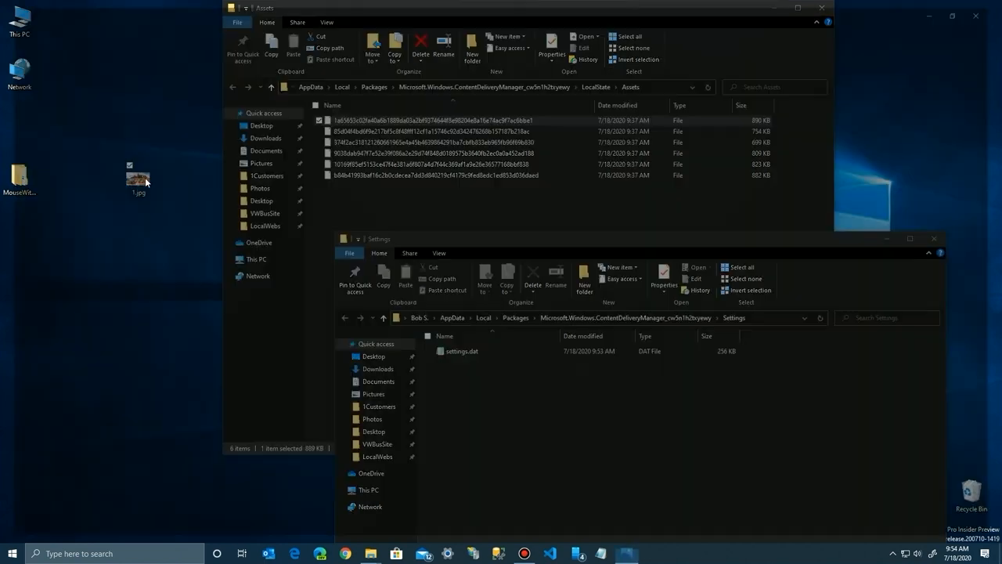
double_click(138, 179)
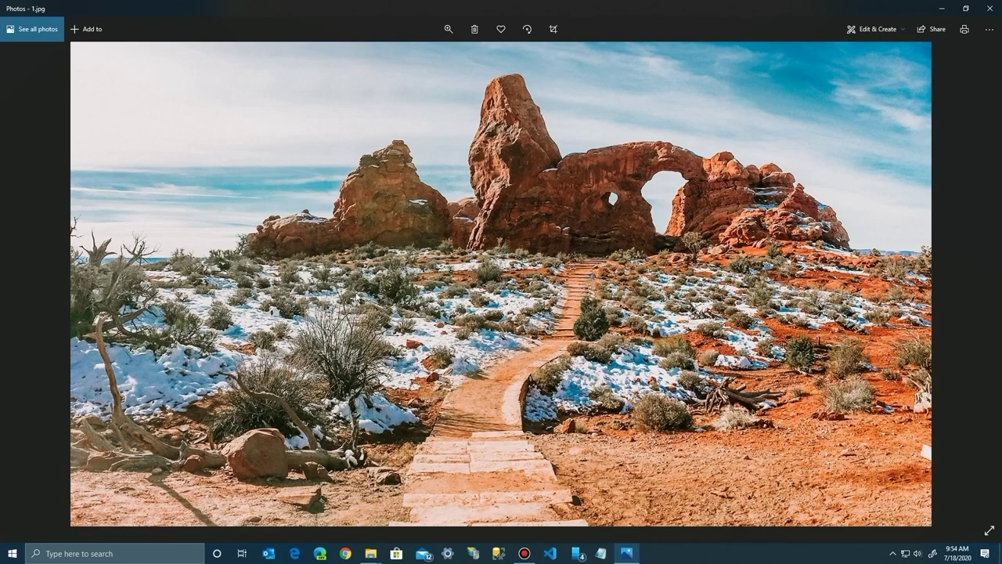
mouse_move(991, 6)
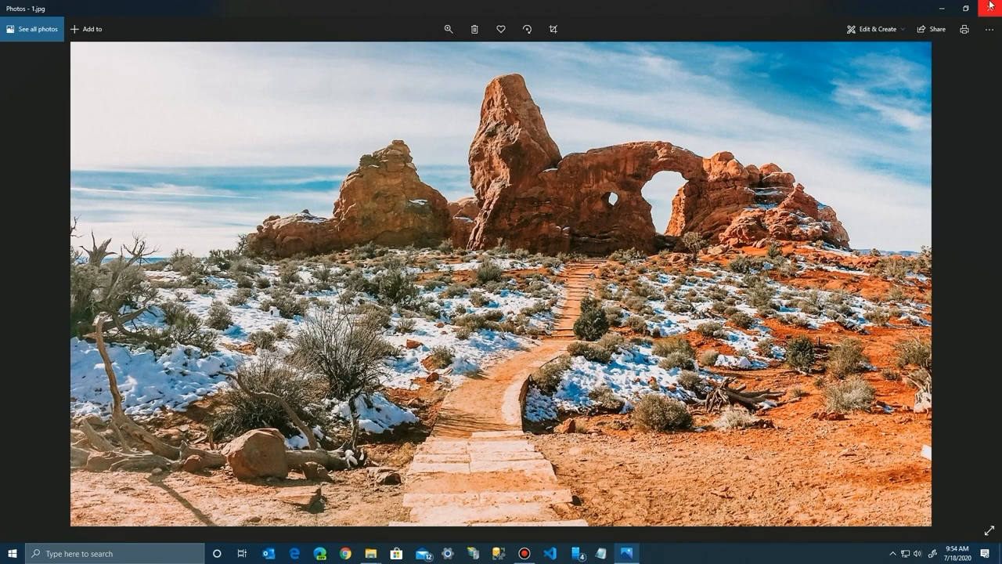
left_click(989, 8)
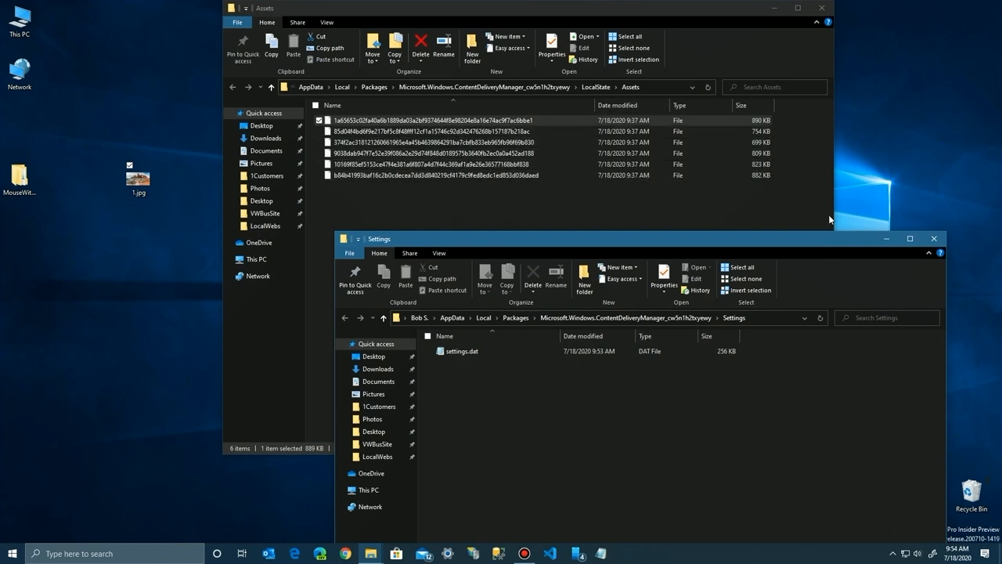
Step: Select settings.dat in the Settings folder and bring up its context menu
left_click(12, 553)
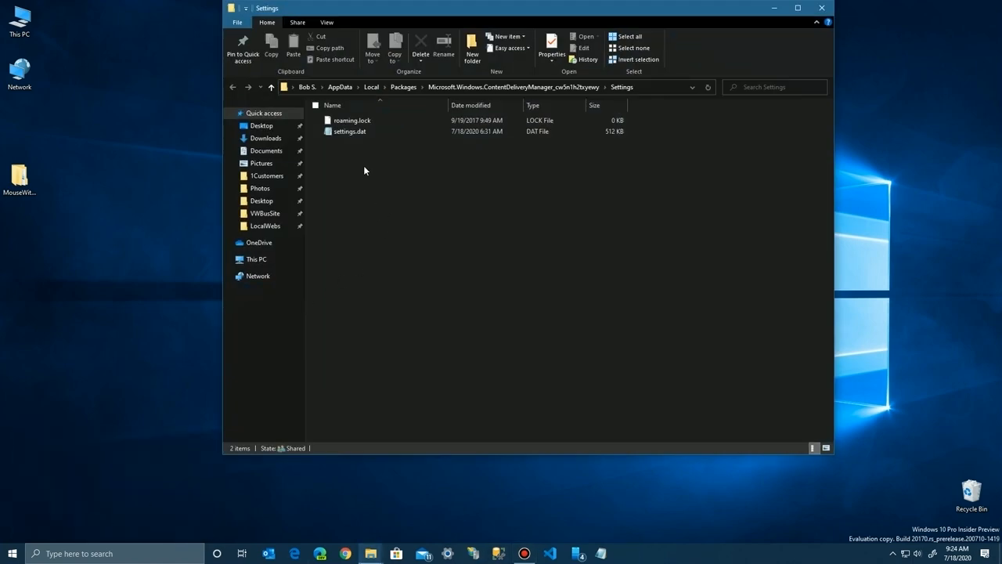
left_click(349, 132)
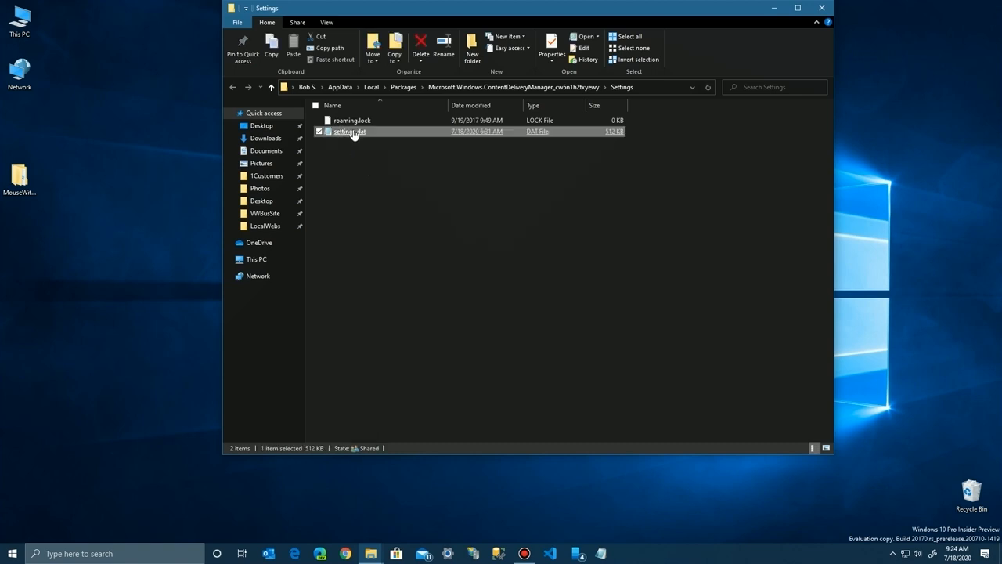
right_click(349, 131)
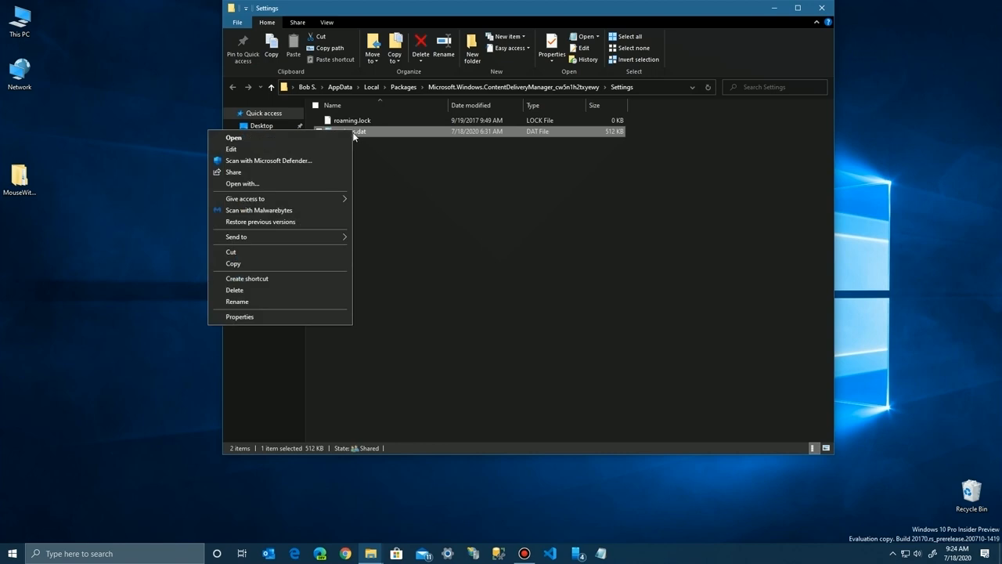
mouse_move(270, 149)
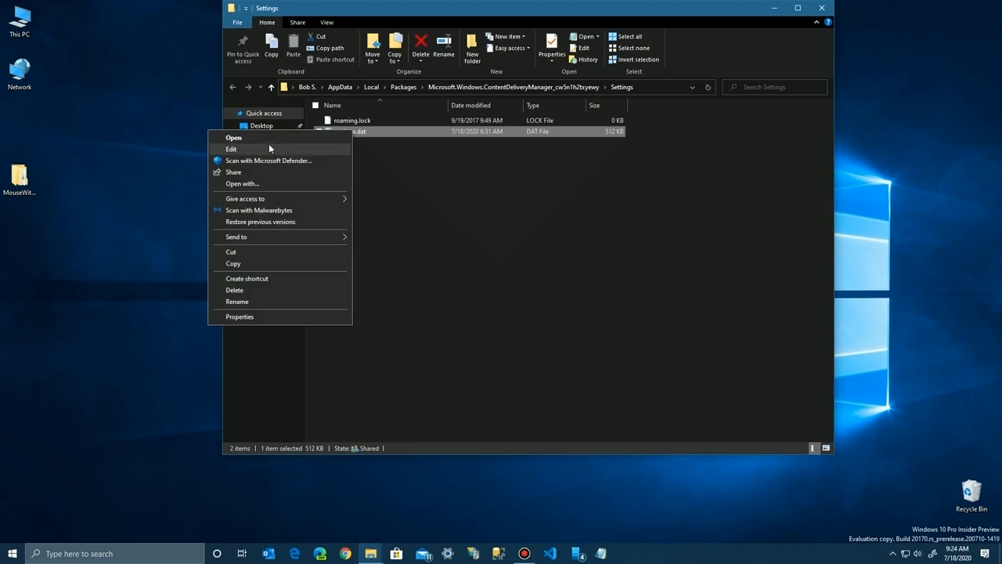
mouse_move(238, 301)
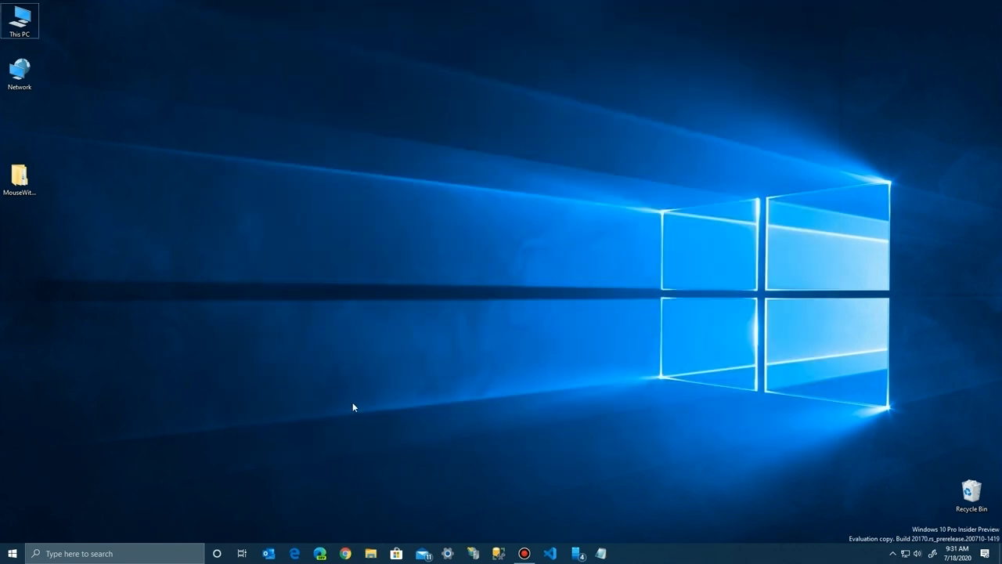
Step: Open the LocalState\Assets folder via Run and review its cached files
key("Win+r")
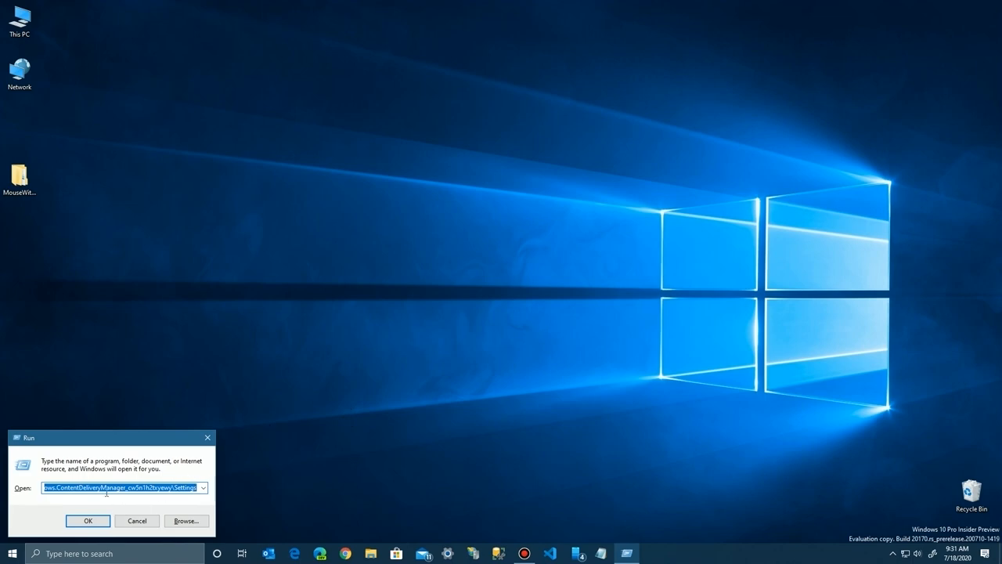
type("LocalState\\Assets")
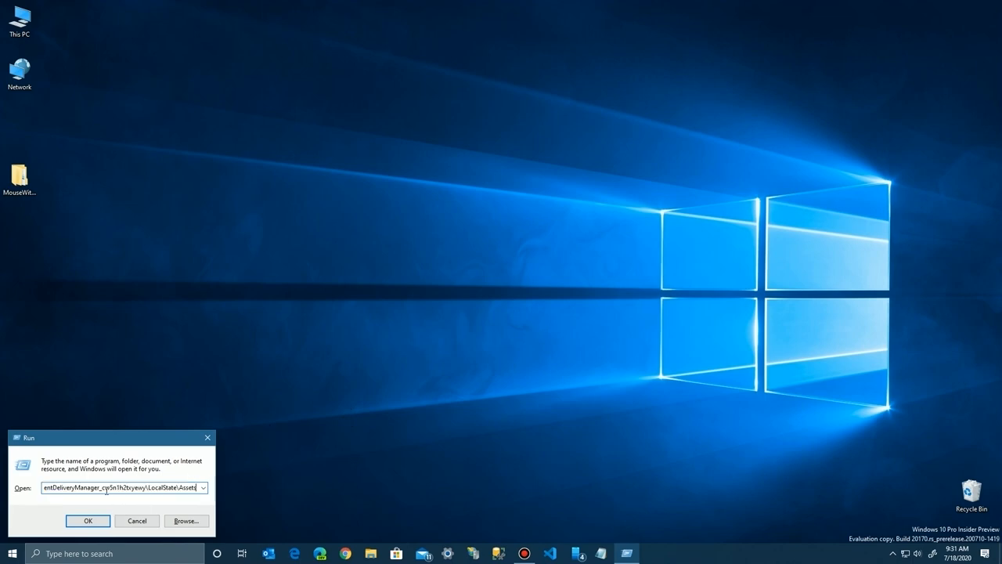
left_click(88, 520)
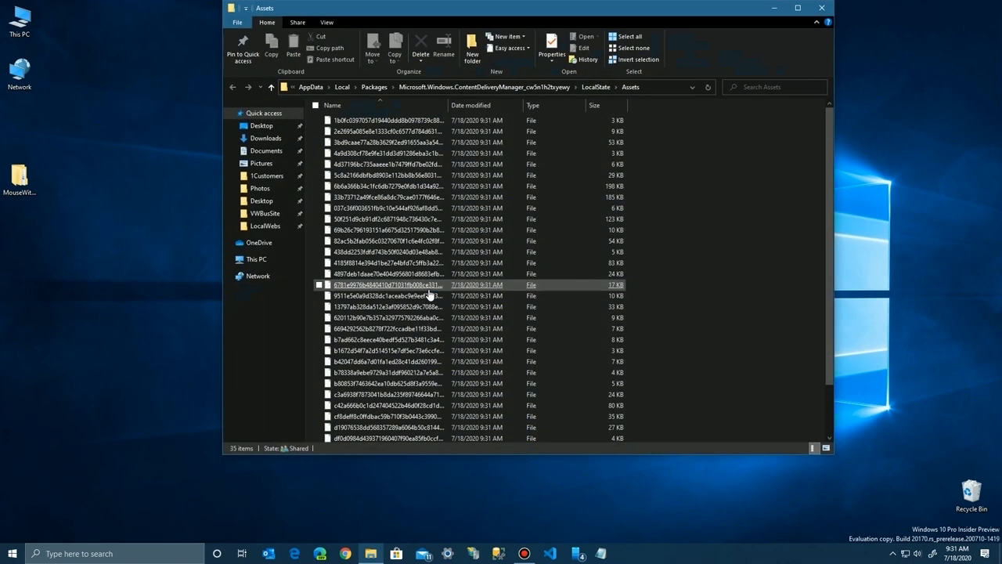
scroll("down", 3)
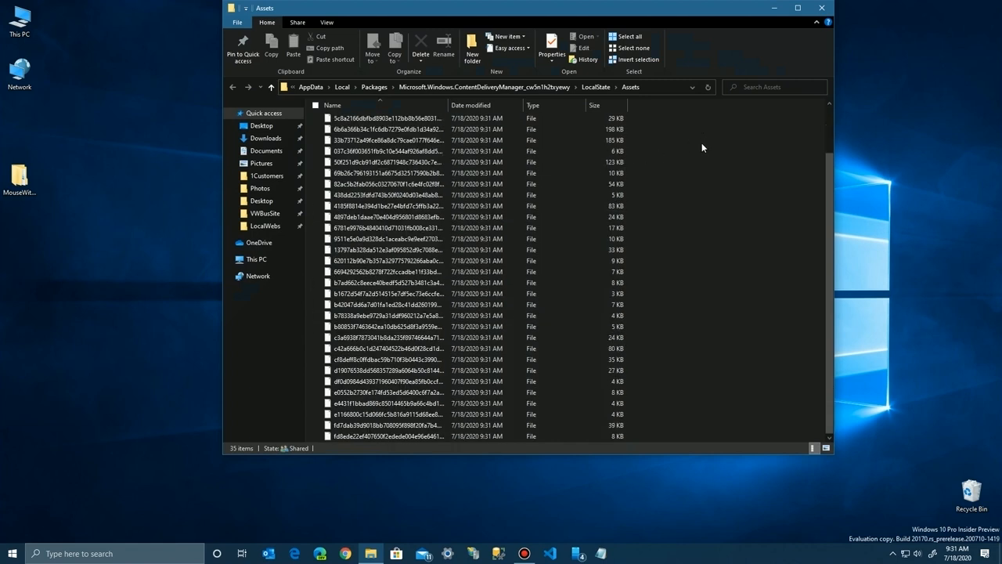
scroll("up", 3)
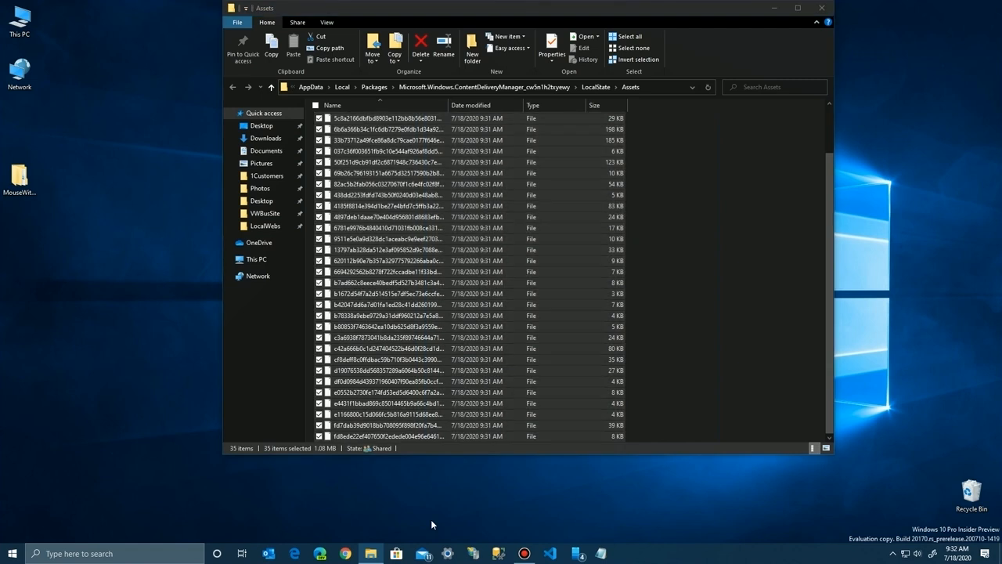
Step: Delete all 35 selected asset files and close the emptied Assets folder
left_click(419, 47)
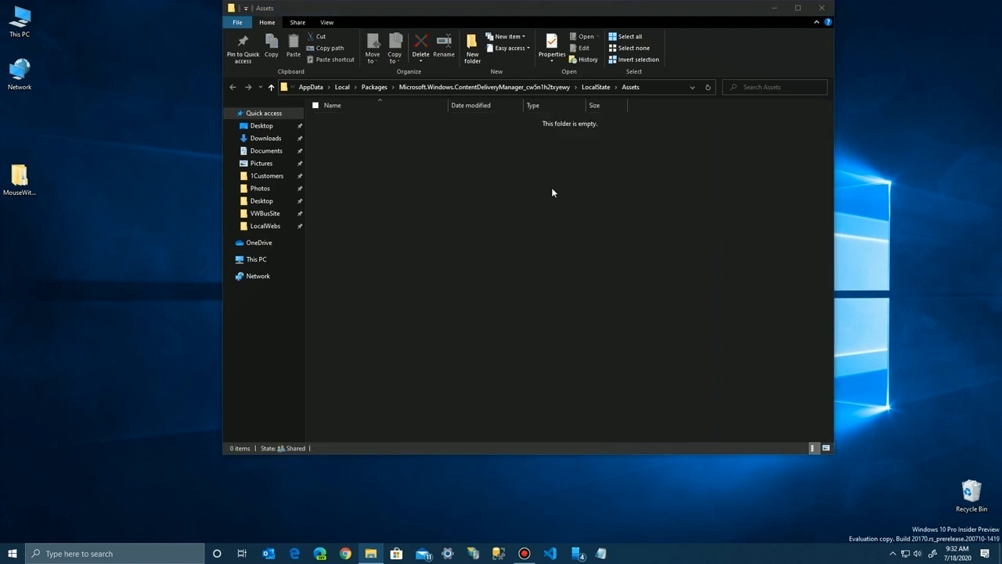
mouse_move(495, 313)
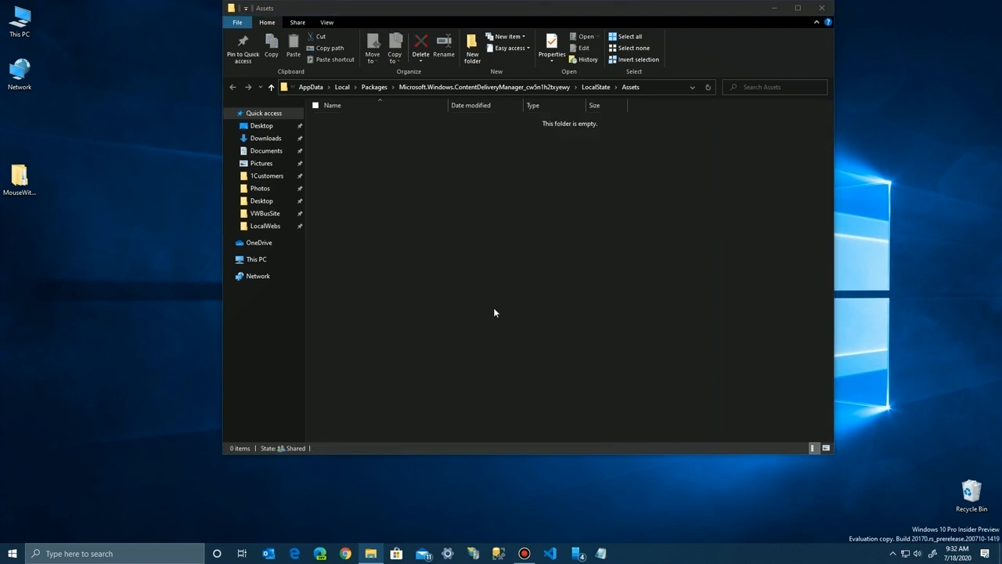
left_click(820, 7)
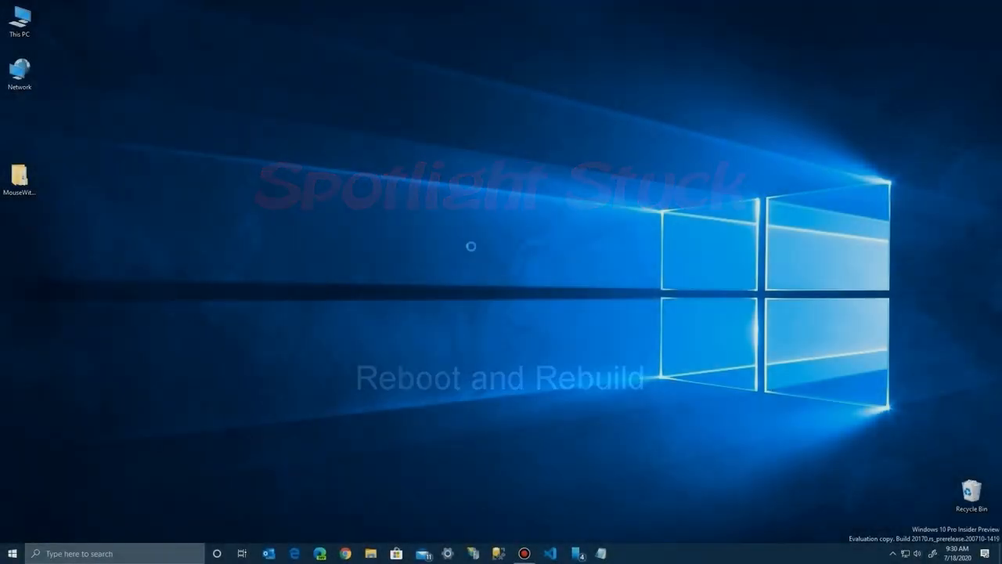
Step: Switch the lock screen background from Windows spotlight to Picture in Personalization settings
left_click(448, 554)
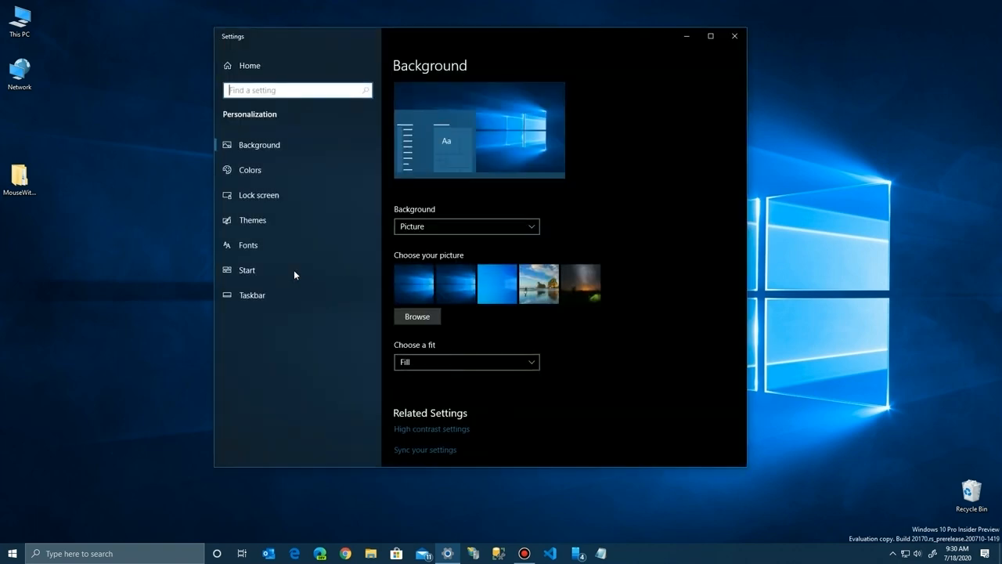
left_click(259, 194)
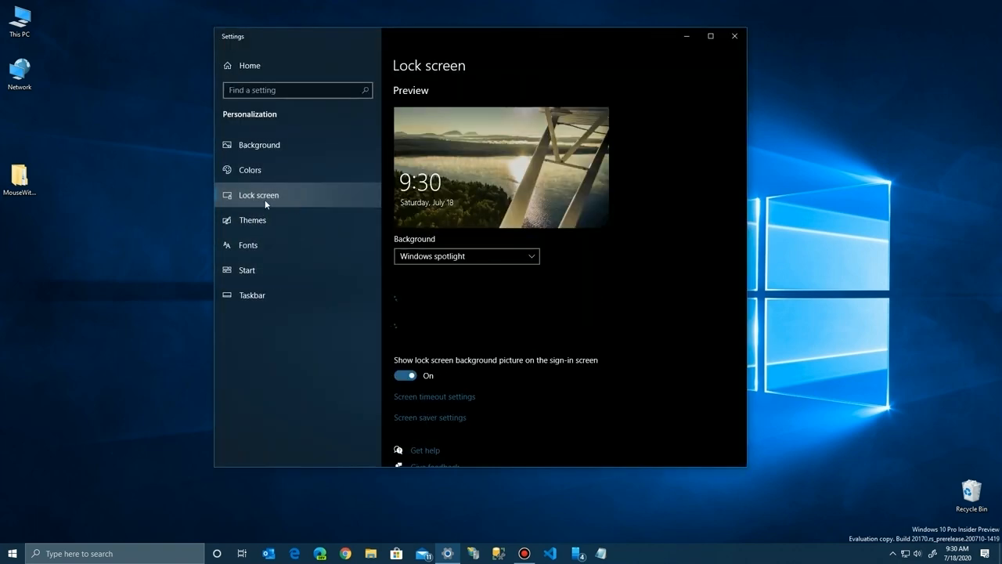
left_click(467, 256)
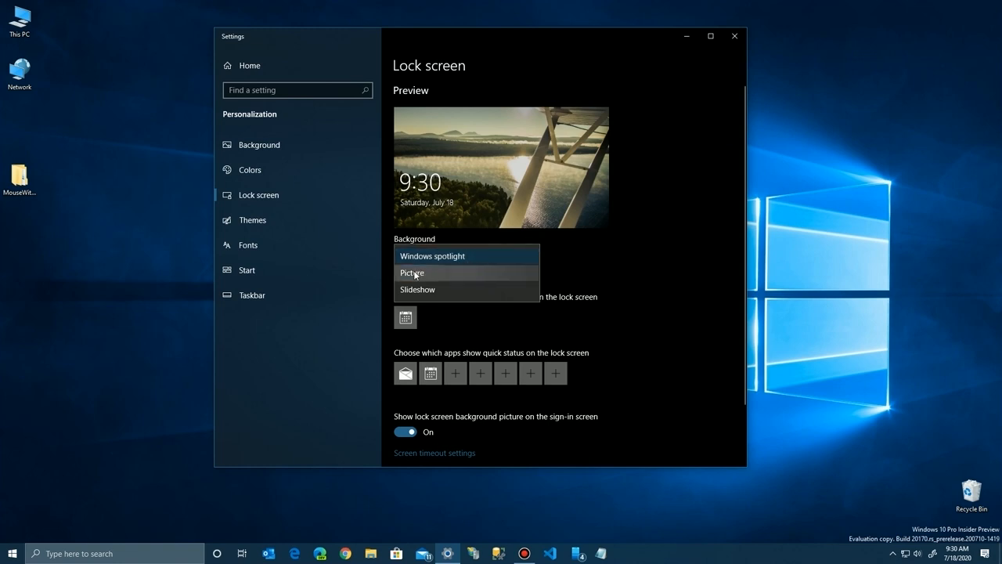
left_click(410, 273)
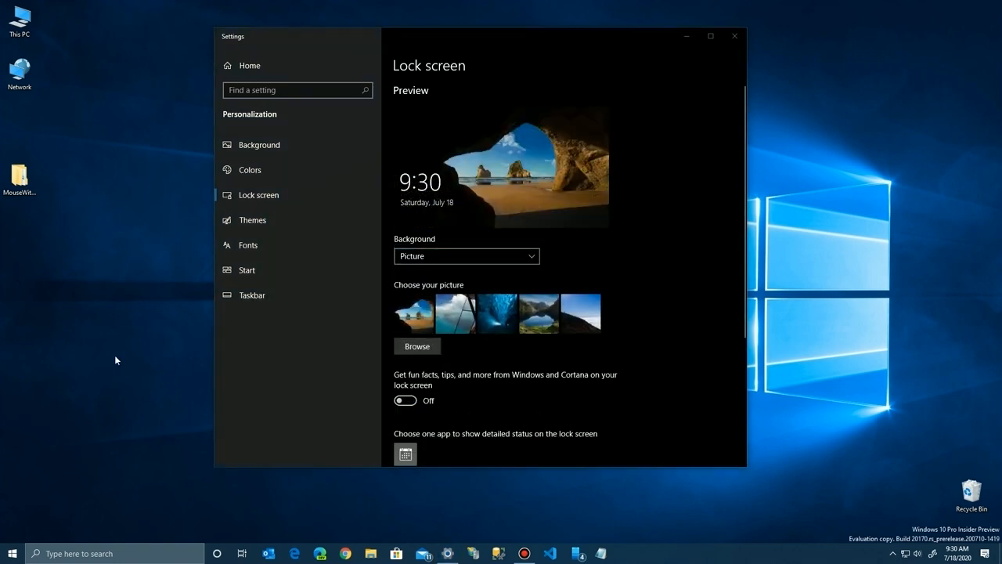
mouse_move(699, 87)
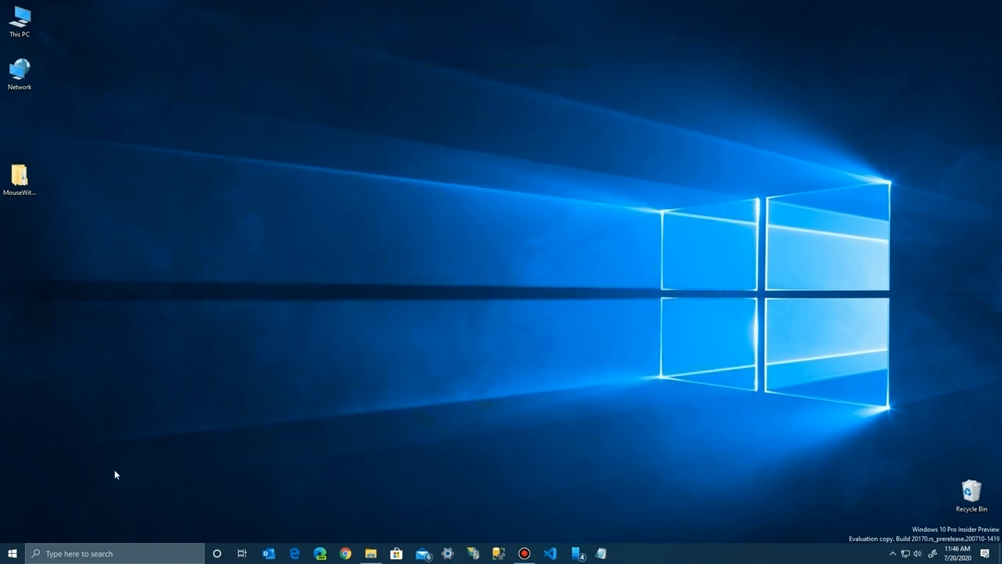
Step: Lock the PC from the Start menu account options to show the new lock screen image
left_click(9, 552)
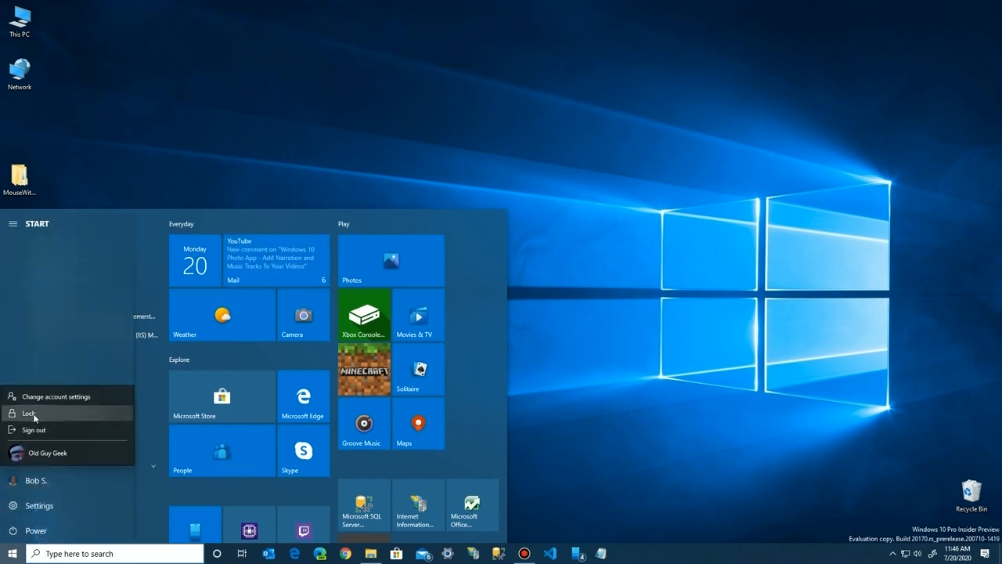
left_click(29, 413)
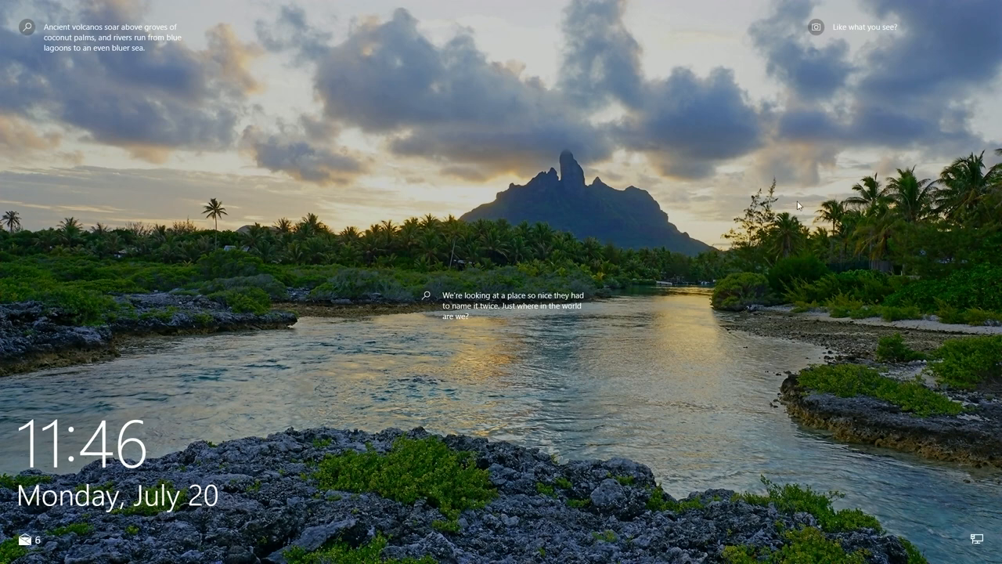
mouse_move(514, 185)
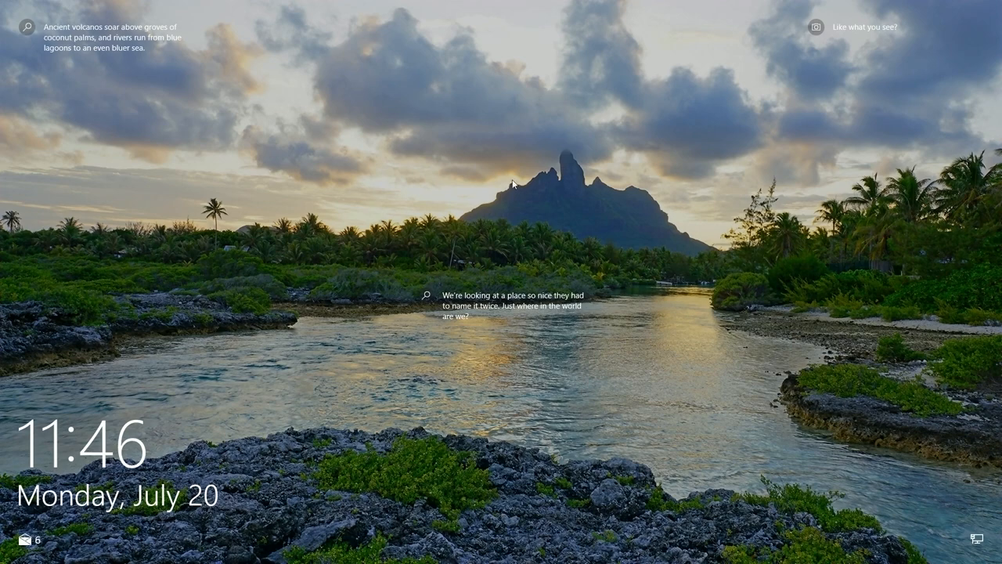